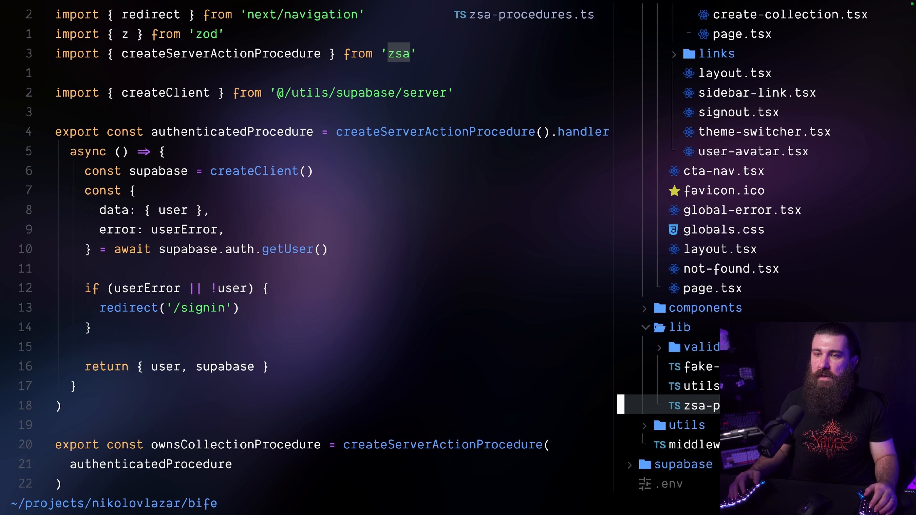
- Browse the lib folder in the explorer, then close it so zsa-procedures.ts fills the window
click(681, 327)
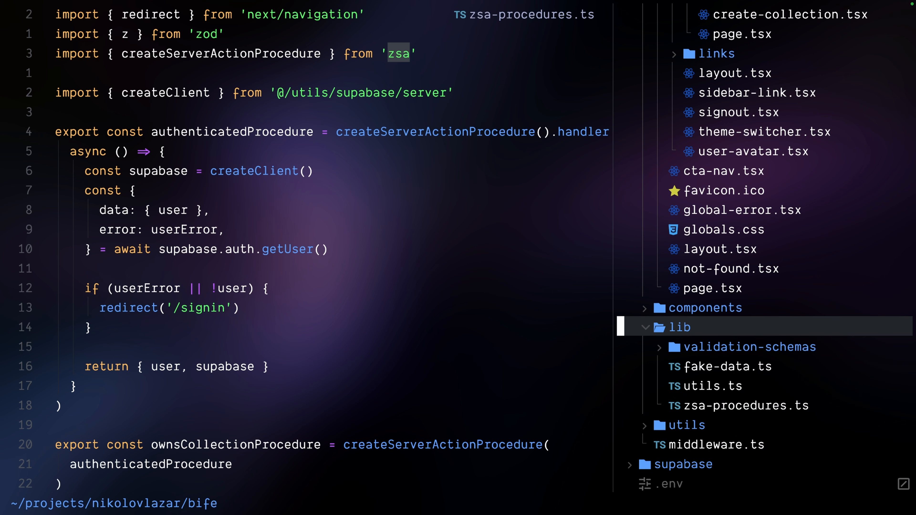
click(721, 385)
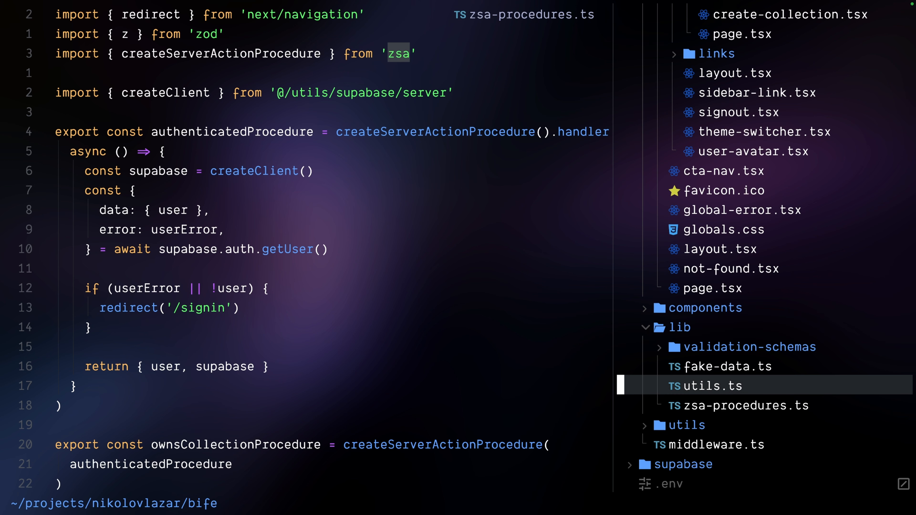
click(745, 405)
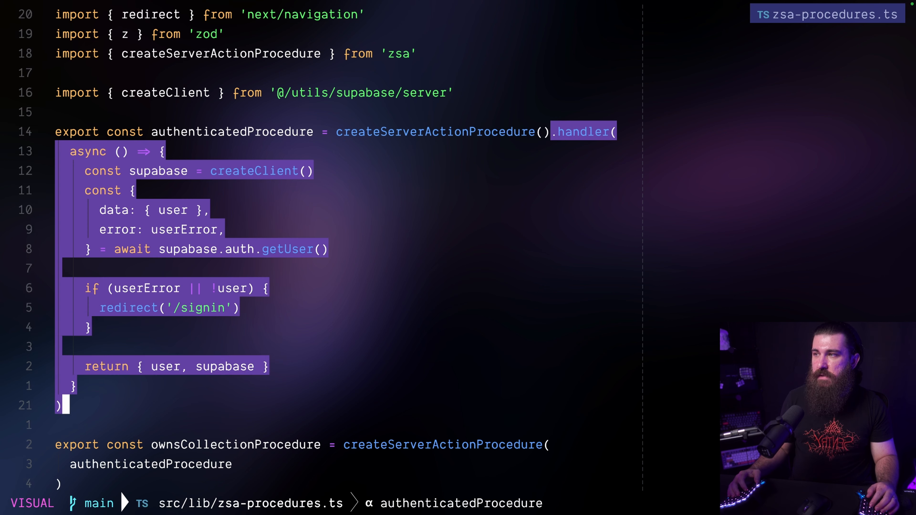
key(Escape)
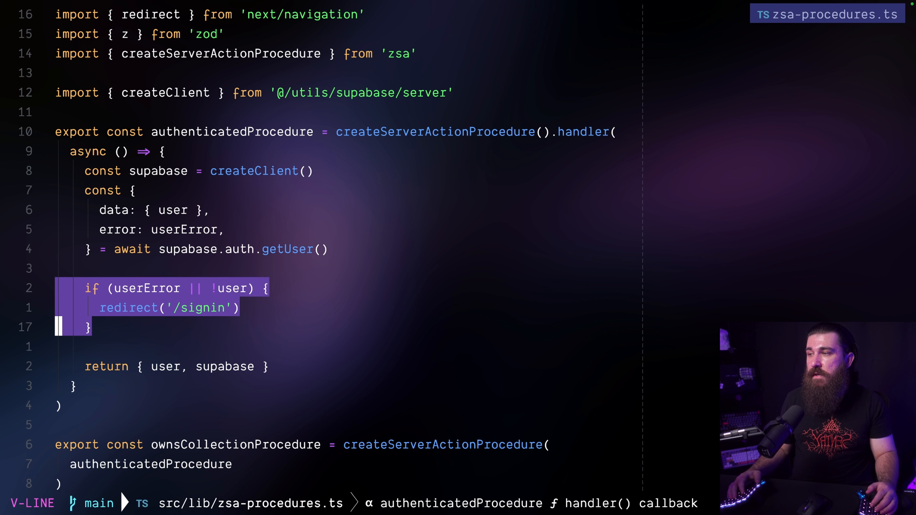
key(Escape)
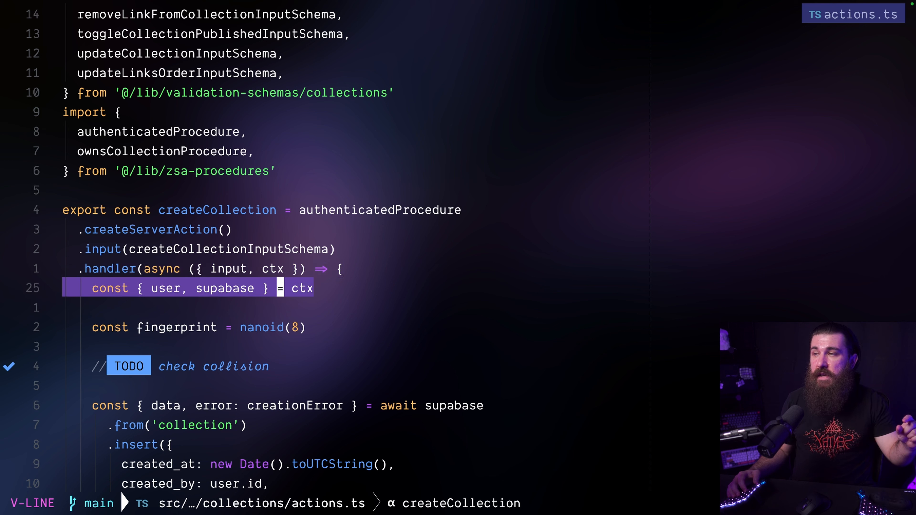
key(Escape)
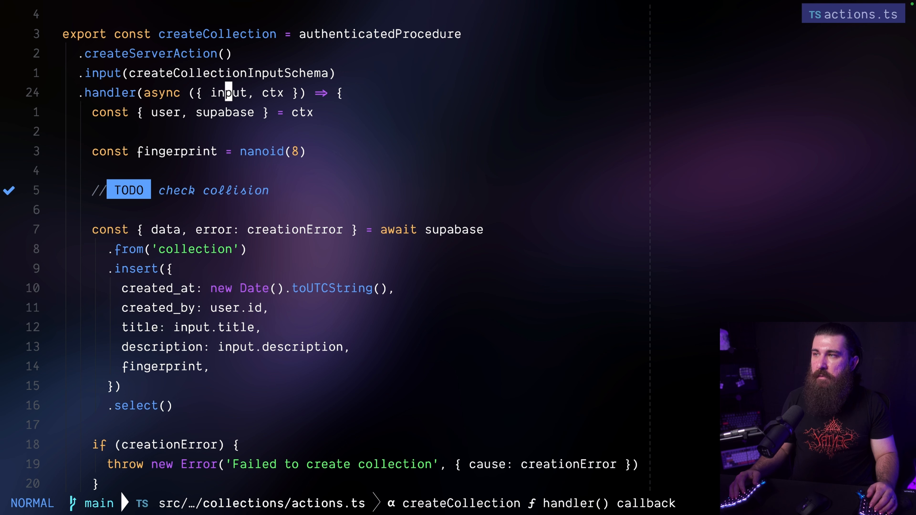
key(v)
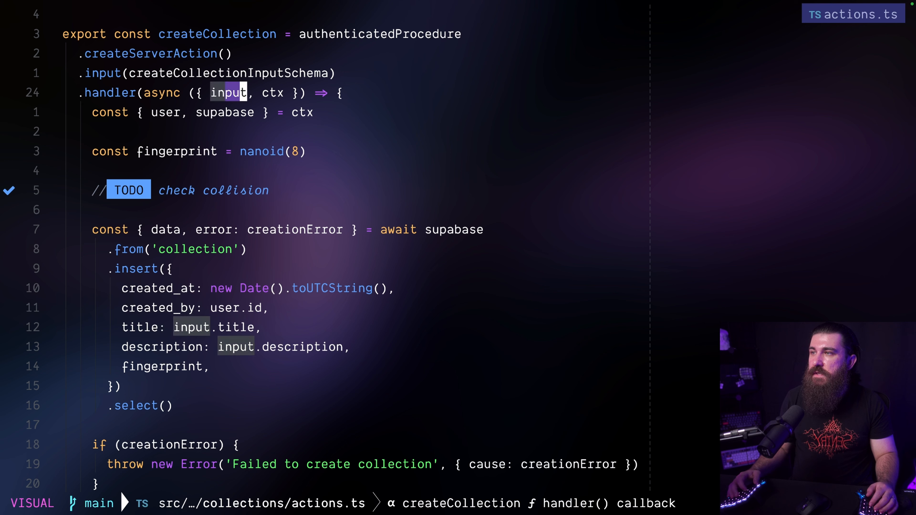
key(Escape)
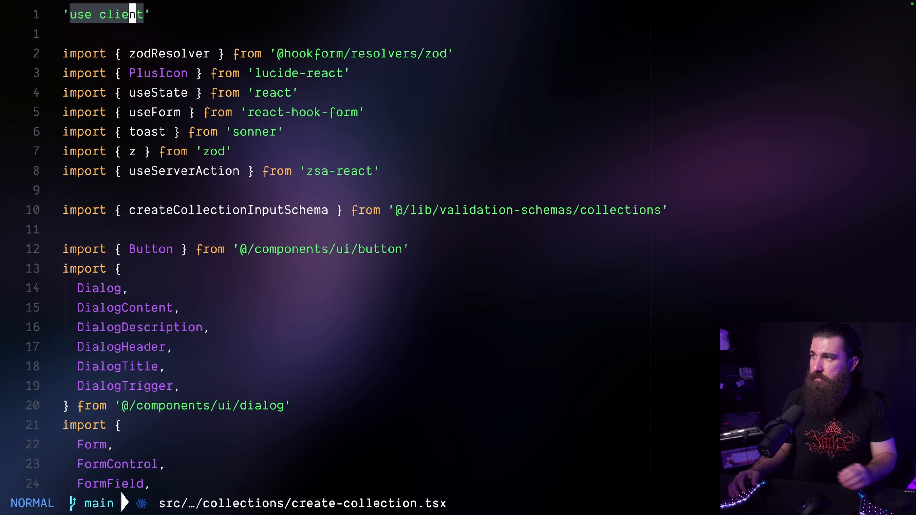
mouse_move(828, 221)
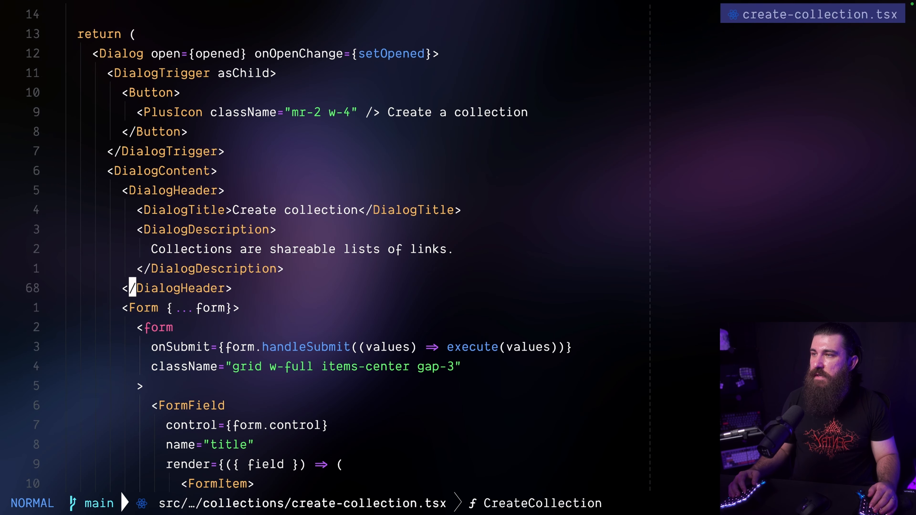
- Bring the useServerAction call wrapping createCollection into view and skim the dialog JSX
key(V)
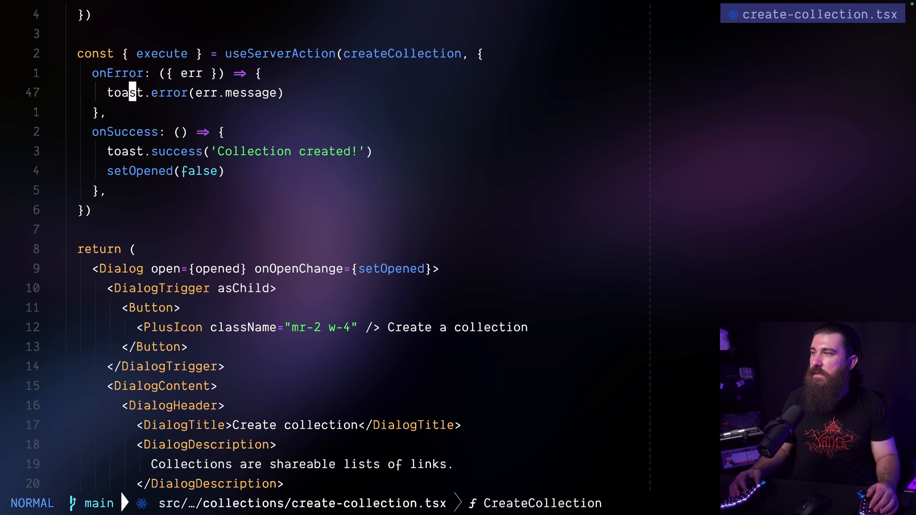
scroll(down, 3)
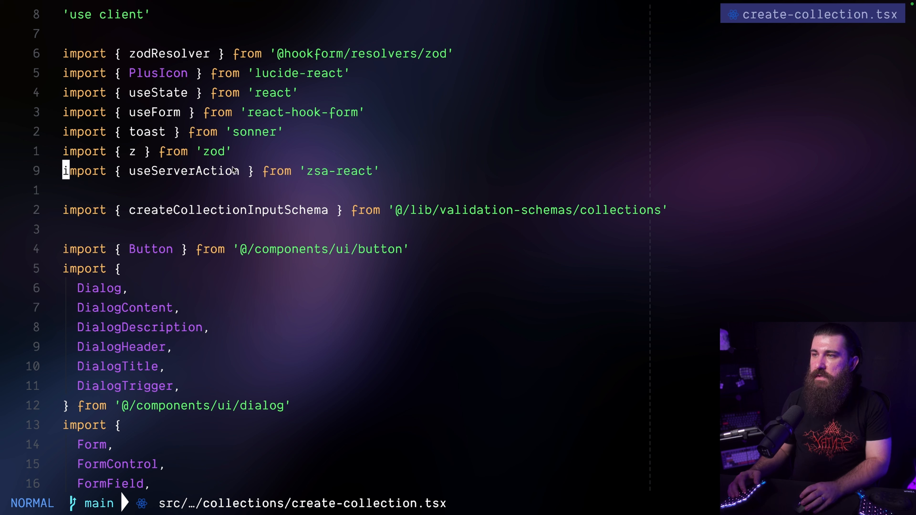
key(v)
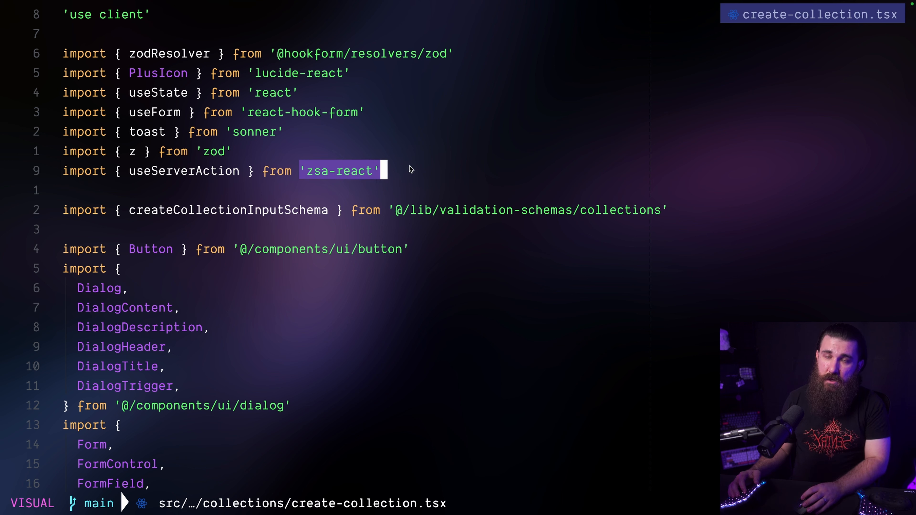
double_click(182, 171)
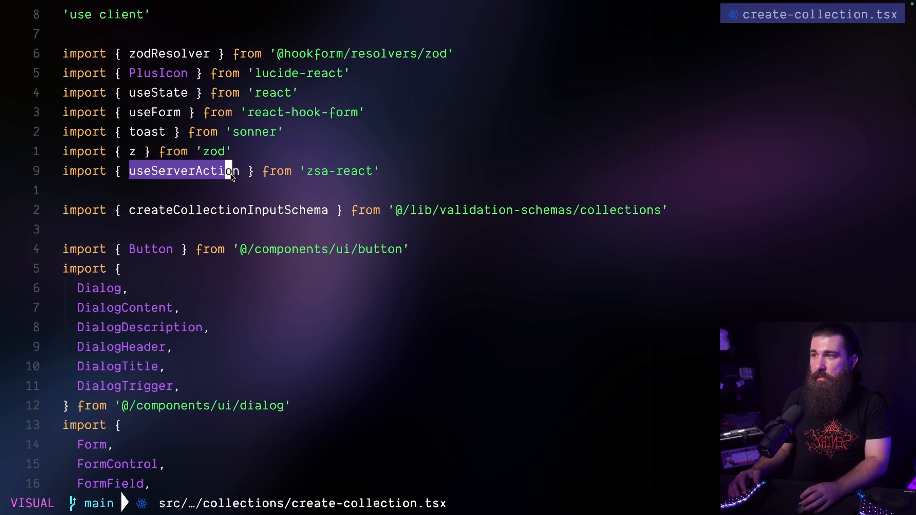
key(Escape)
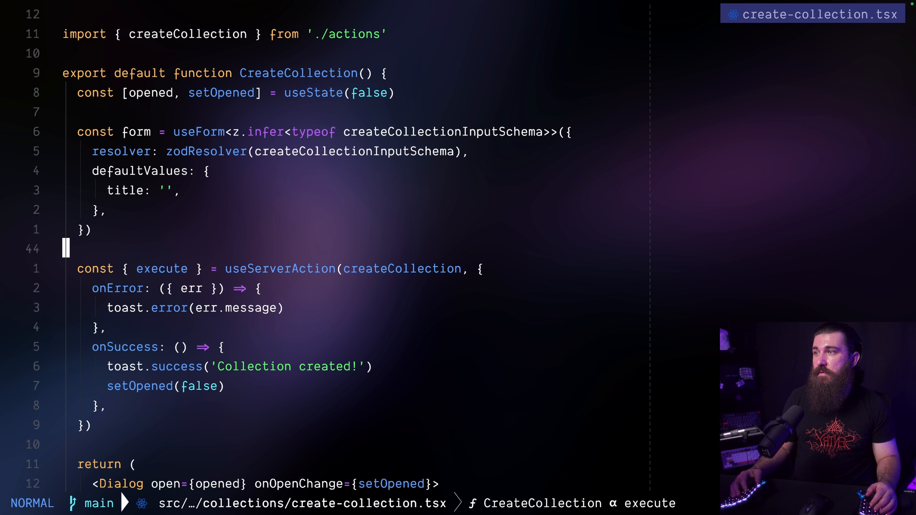
- Highlight the useForm setup block, then move down to the onSubmit handler passing values to execute
key(V)
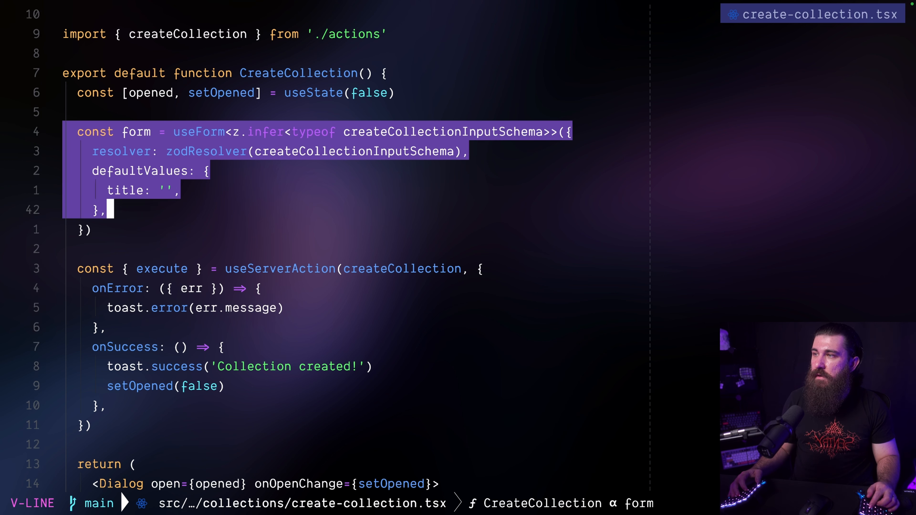
key(Escape)
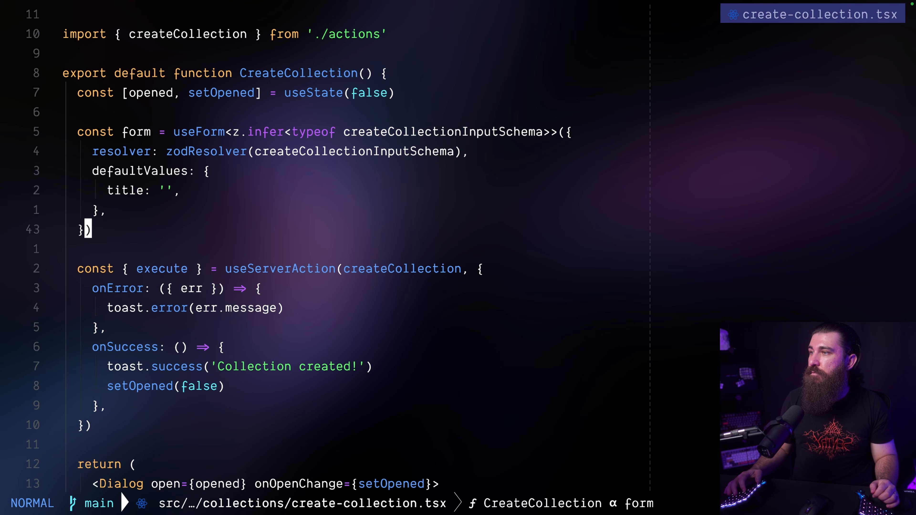
scroll(down, 3)
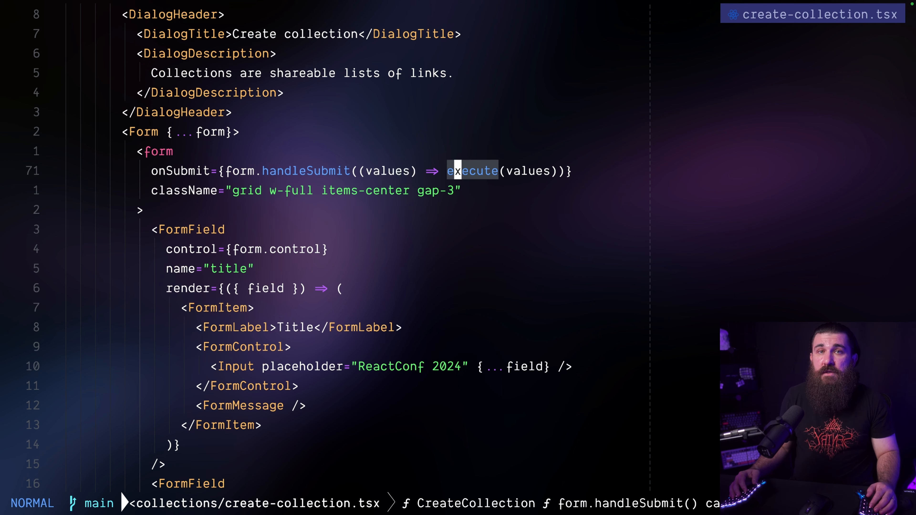
mouse_move(470, 171)
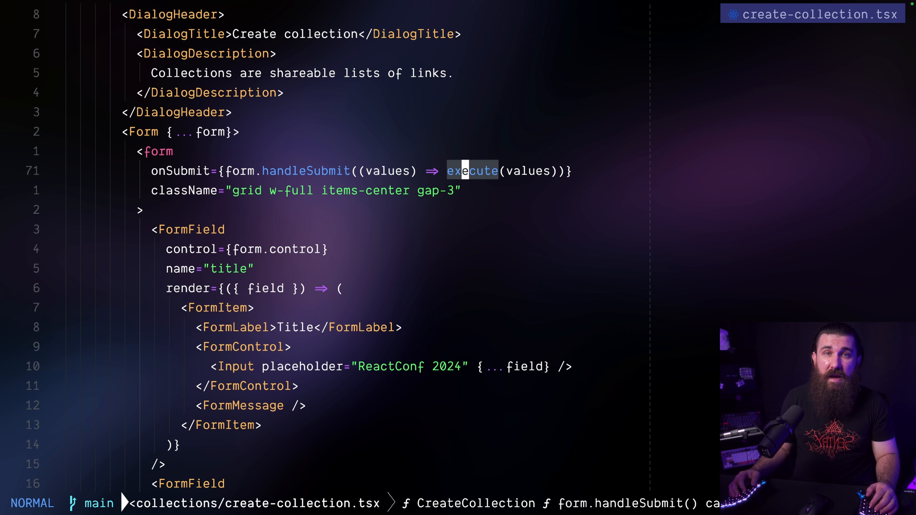
mouse_move(526, 171)
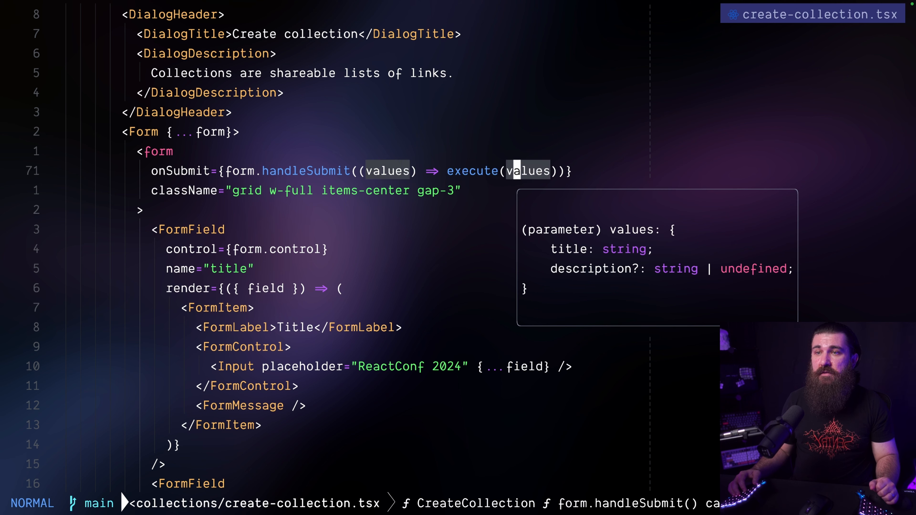
- Change execute(values) to execute({ input: values }) in the form's submit handler
text({)
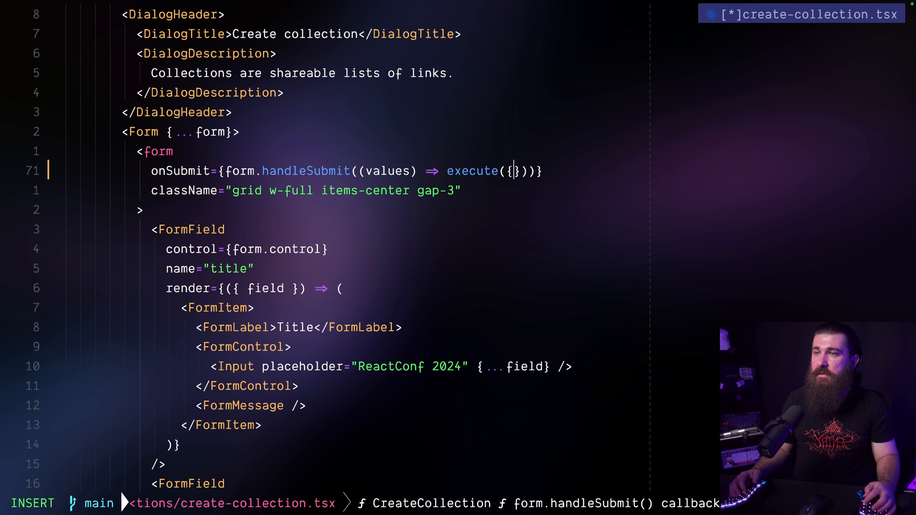
text(input: values })
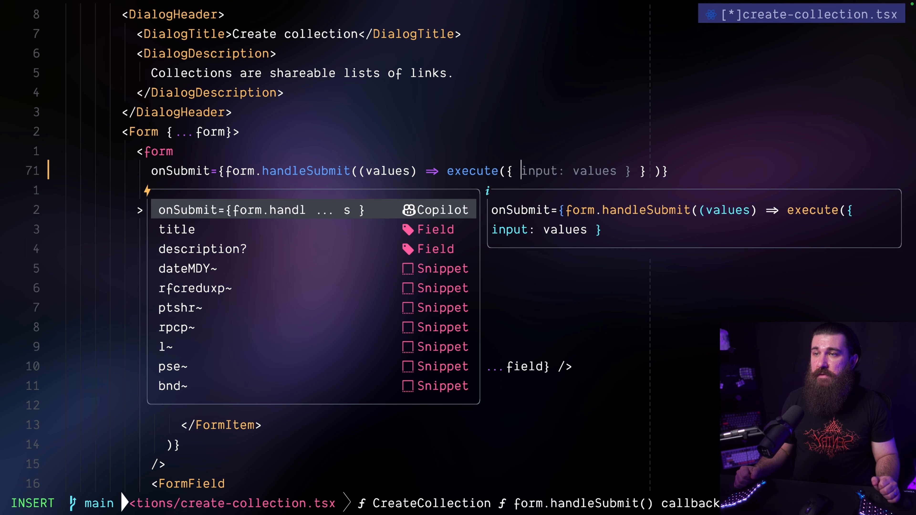
key(Down)
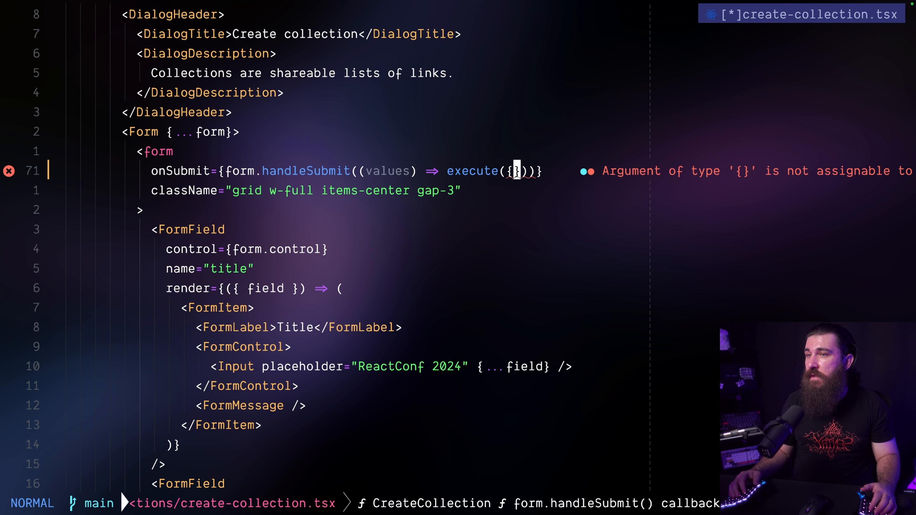
text(values)
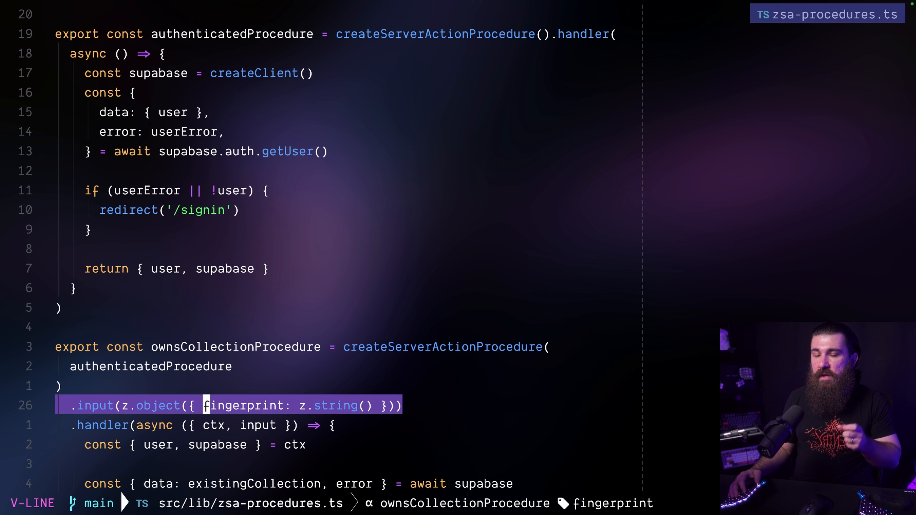
key(Escape)
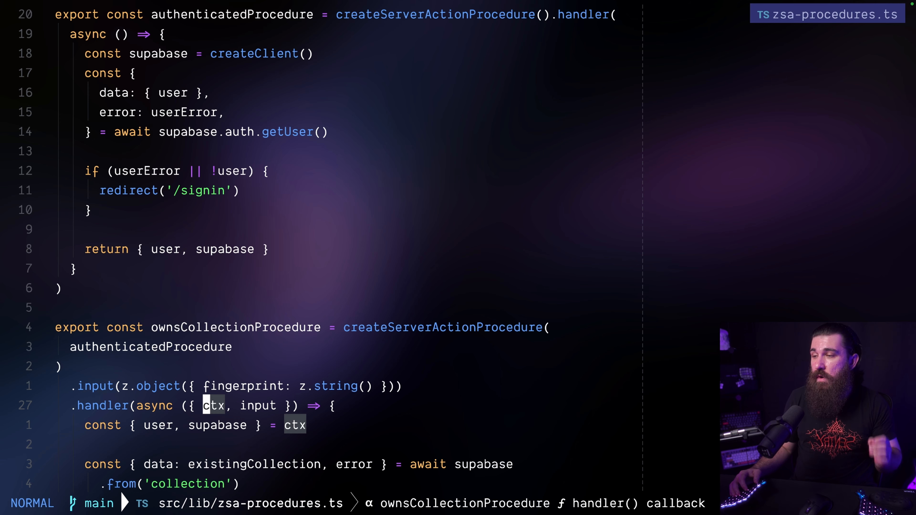
scroll(down, 3)
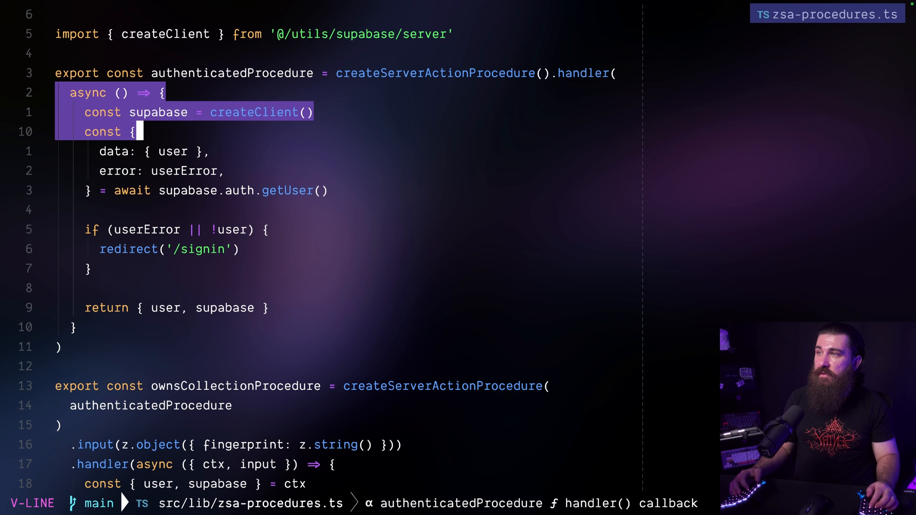
key(Escape)
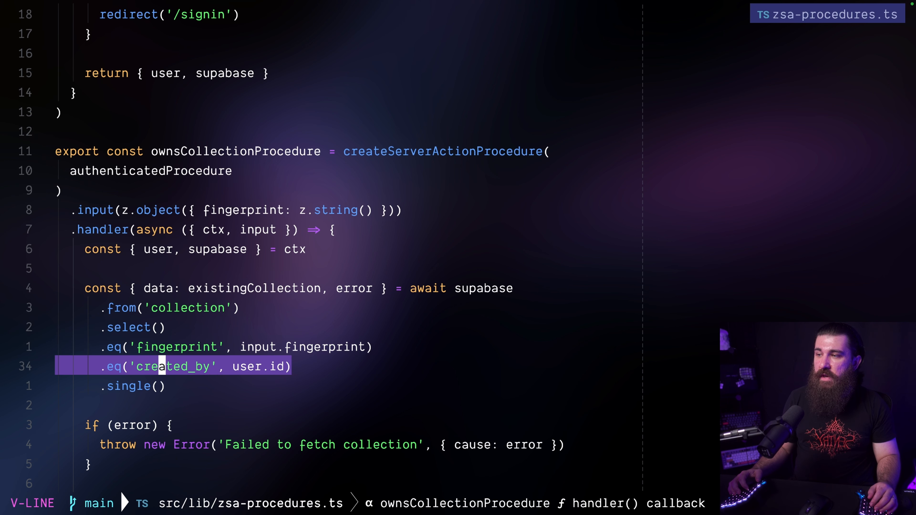
key(Escape)
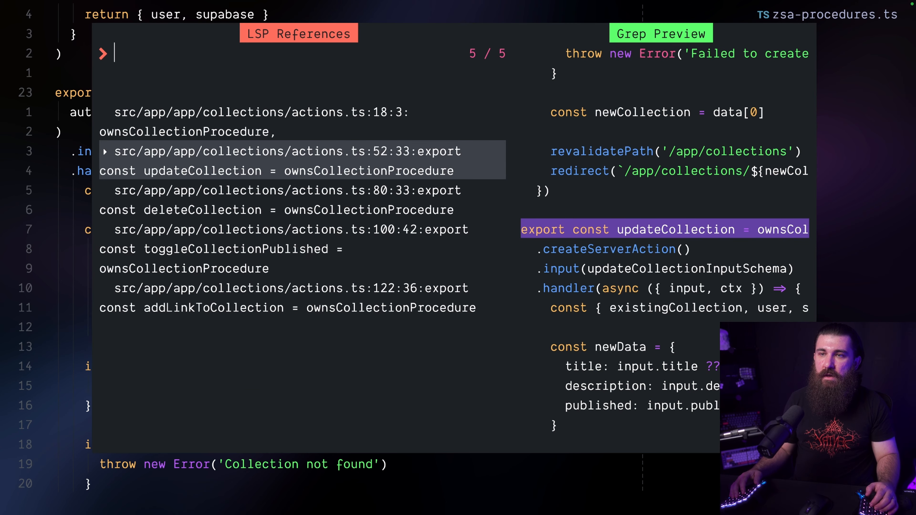
mouse_move(736, 203)
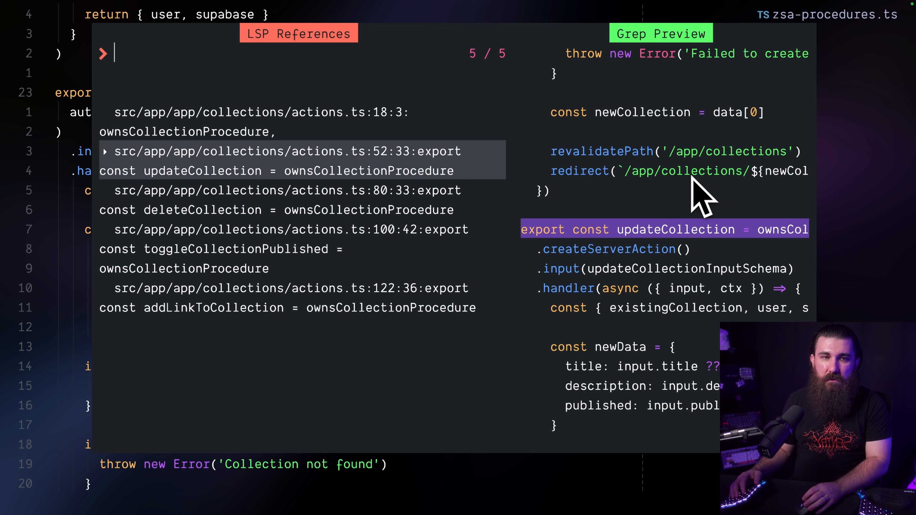
- Pick the actions.ts:52 updateCollection reference from the LSP picker and jump to it
click(262, 200)
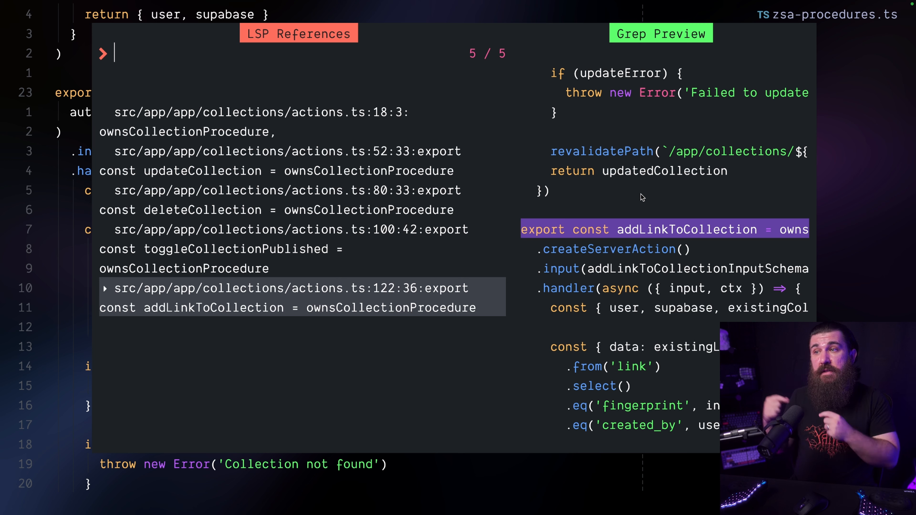
click(286, 161)
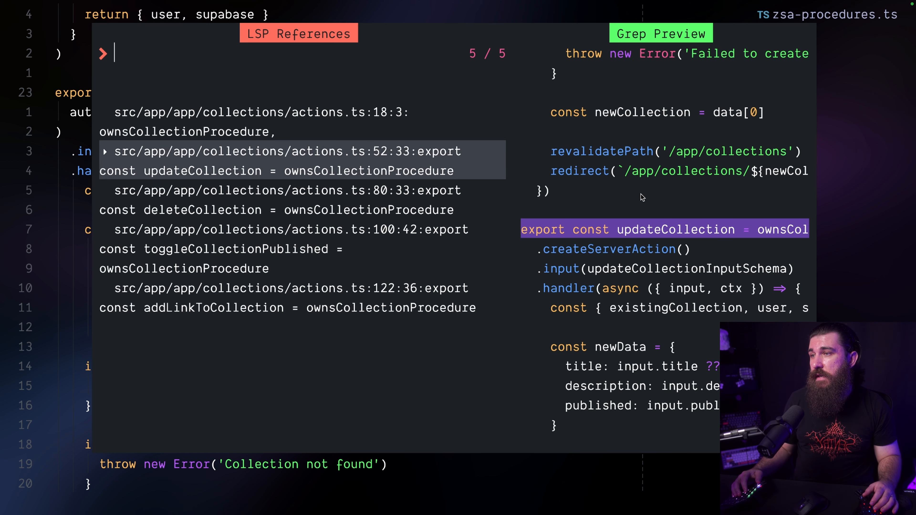
click(287, 152)
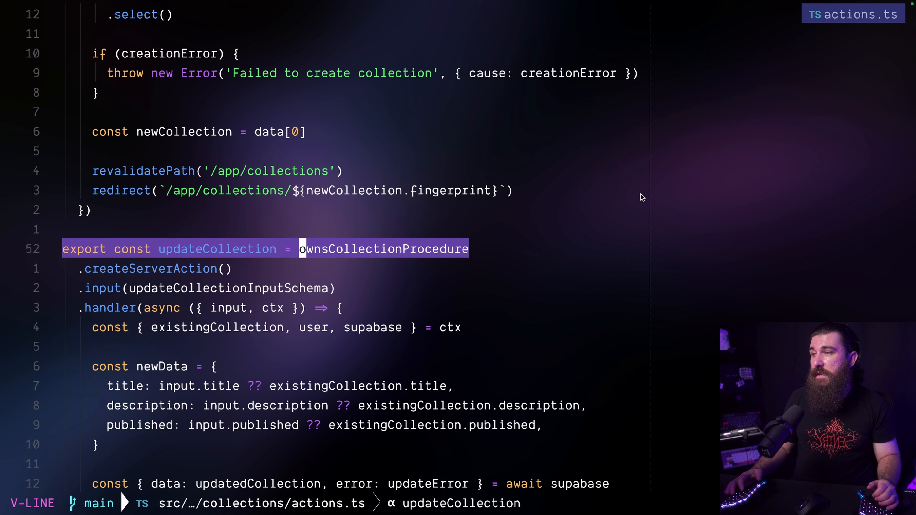
- Mark existingCollection, user and supabase taken from ctx, then move to the collection update query
key(Escape)
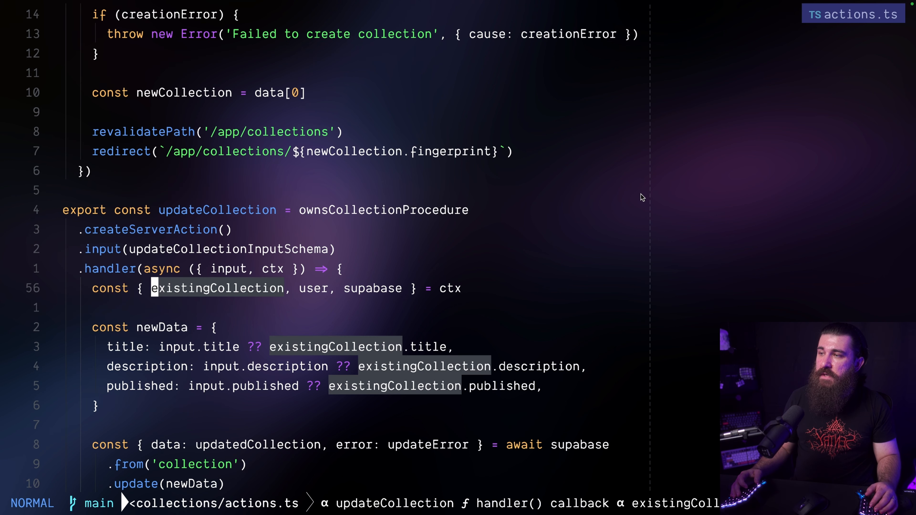
key(v)
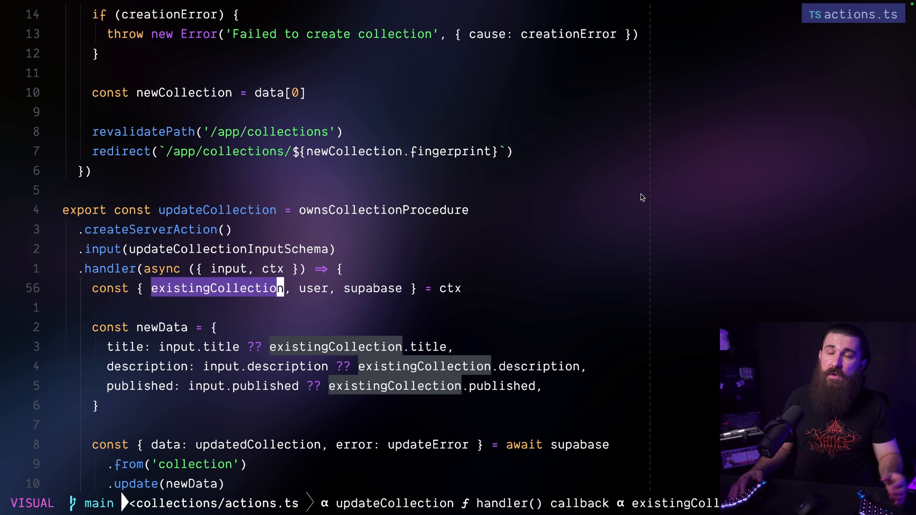
key(Escape)
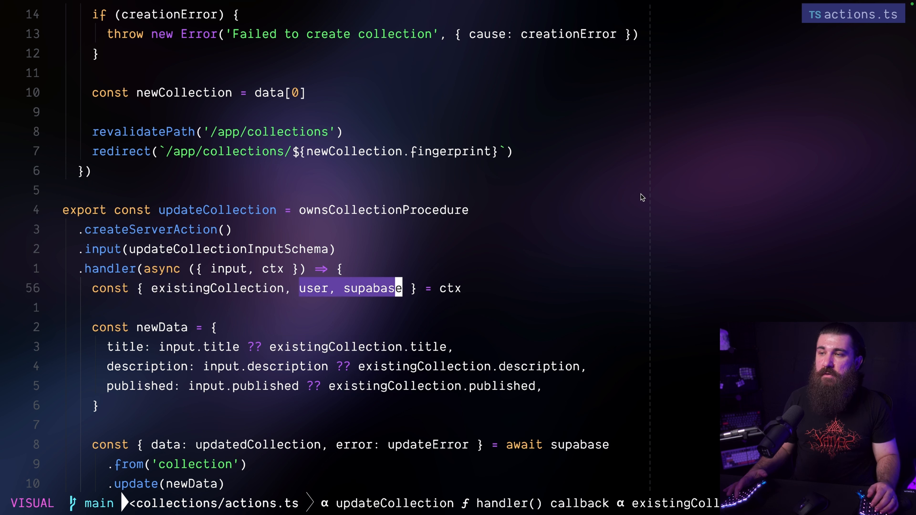
key(Escape)
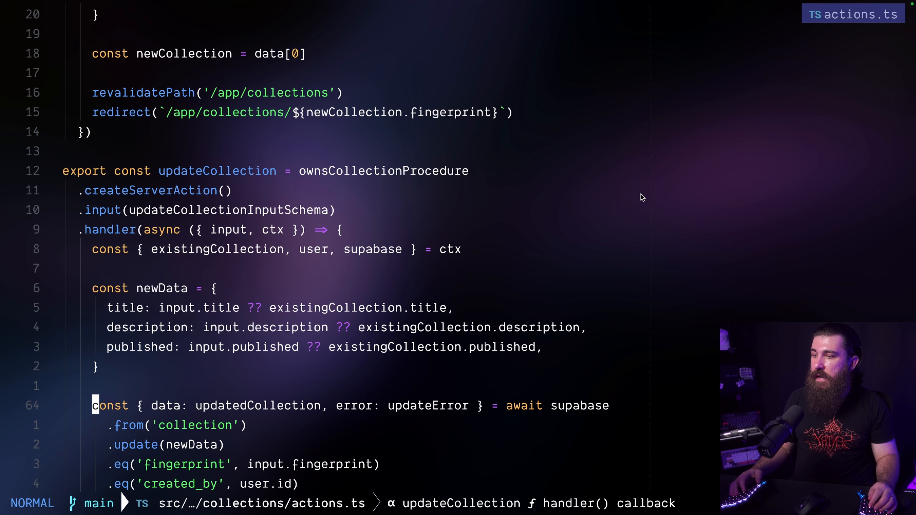
scroll(down, 3)
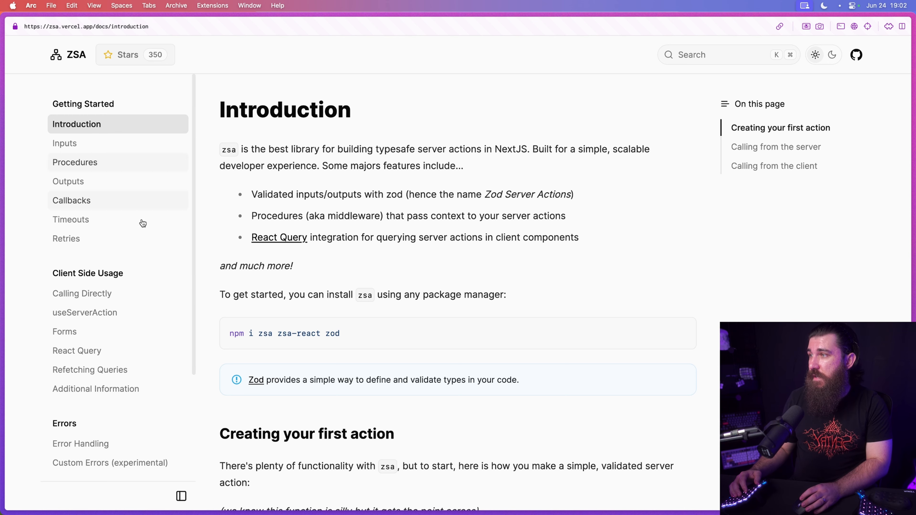
- Visit the React Query, Forms and Timeouts docs pages, scrolling through the timeout examples
click(76, 351)
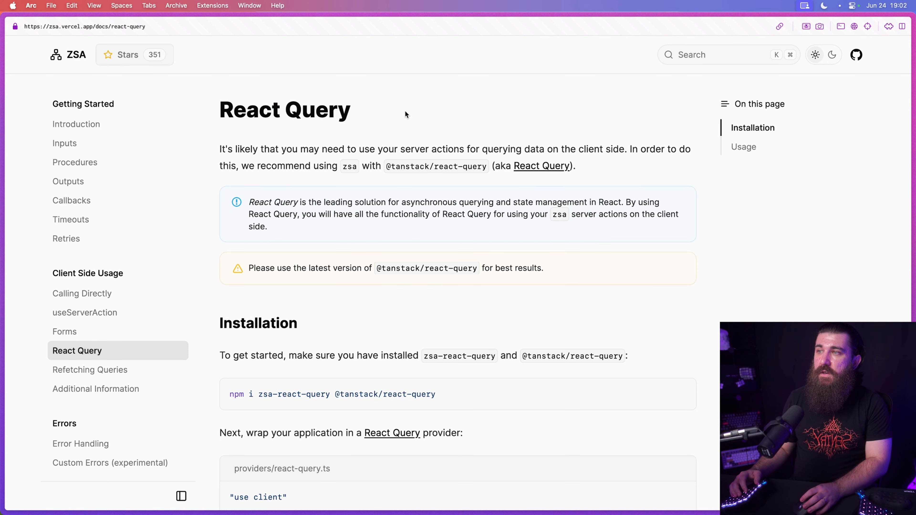
click(65, 331)
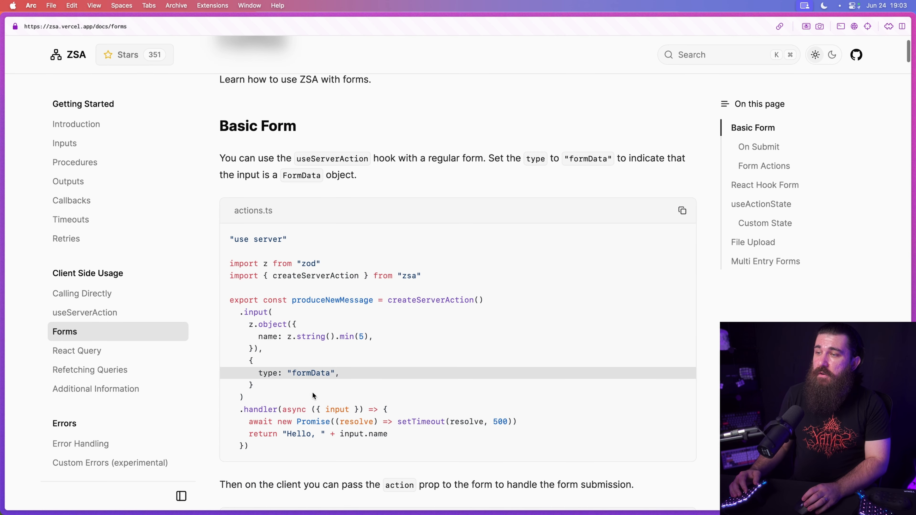
mouse_move(402, 386)
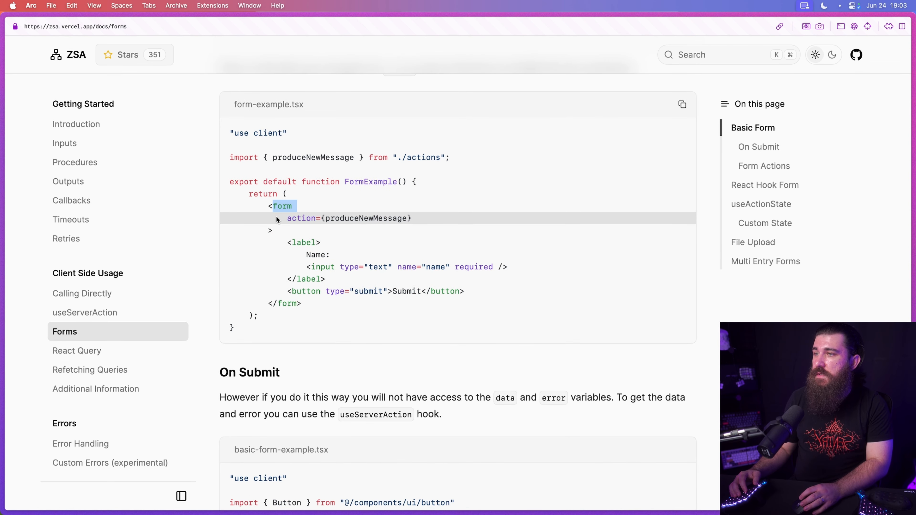
click(70, 219)
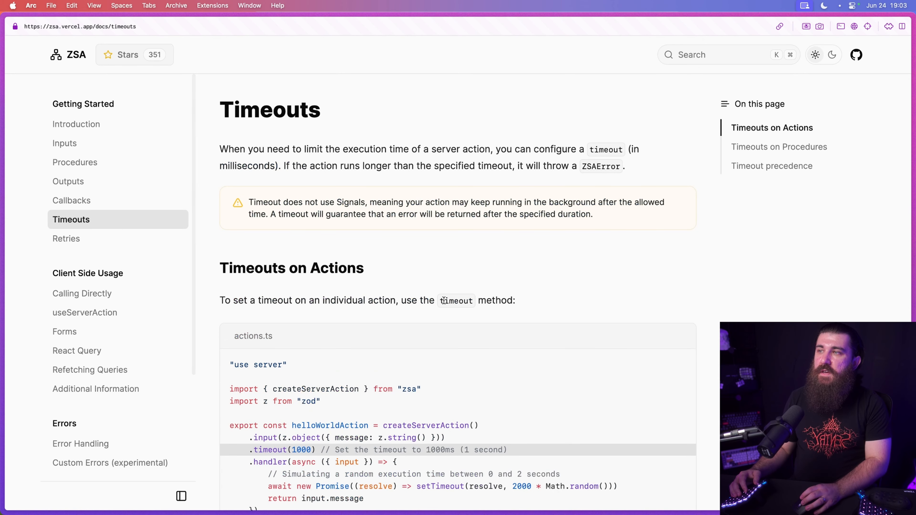
scroll(down, 3)
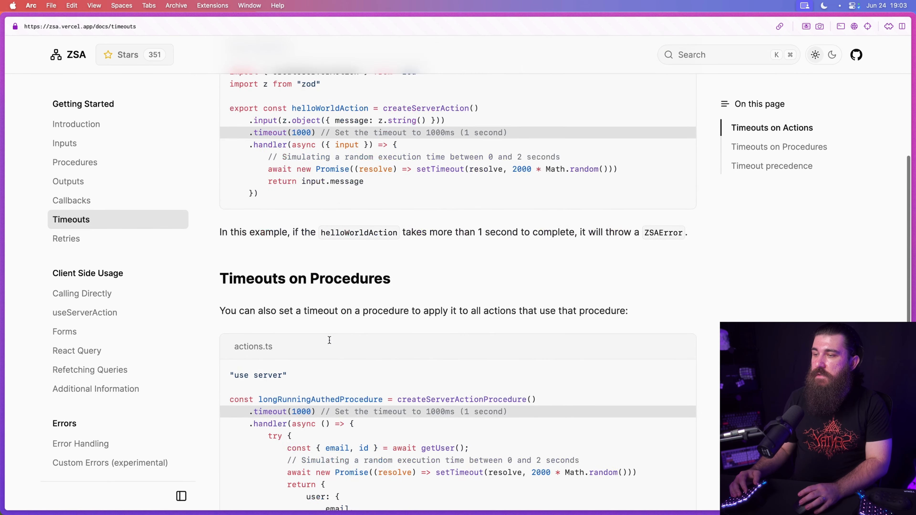
scroll(down, 3)
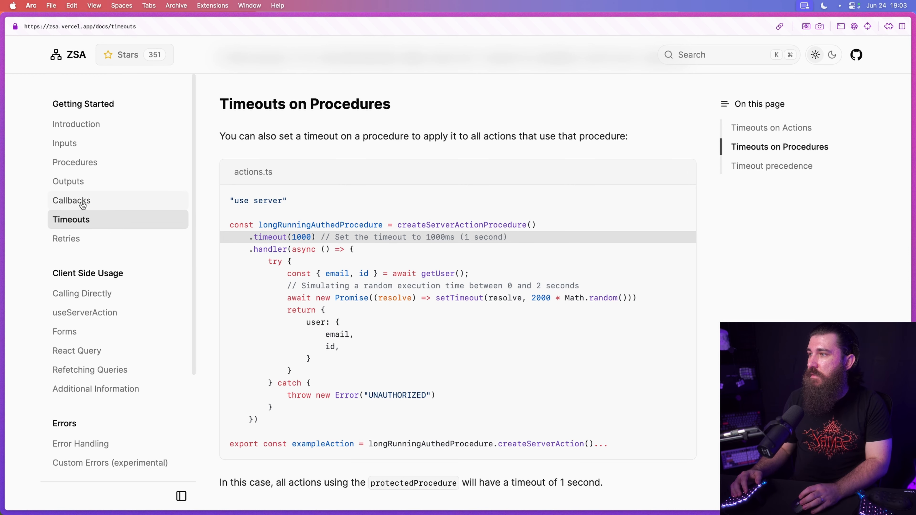
- Visit the Callbacks page, then settle on the Retries page with maxAttempts 3
click(71, 200)
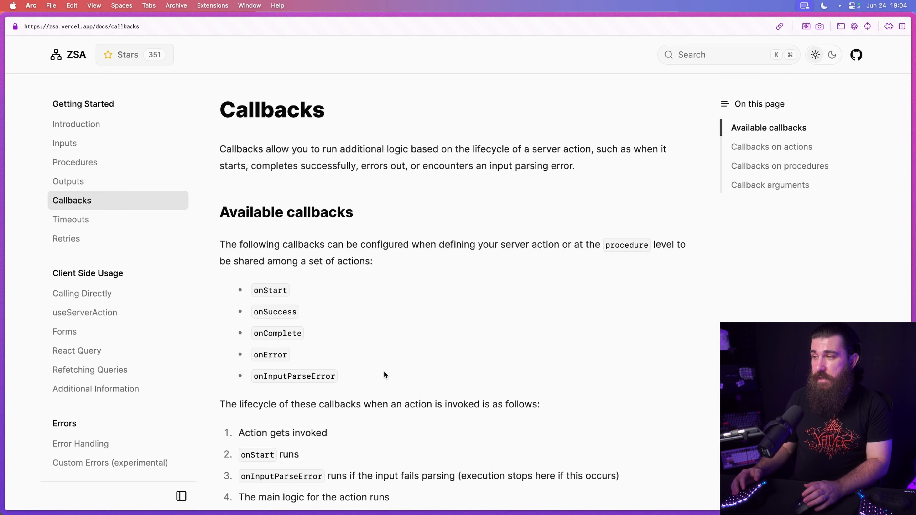
click(66, 239)
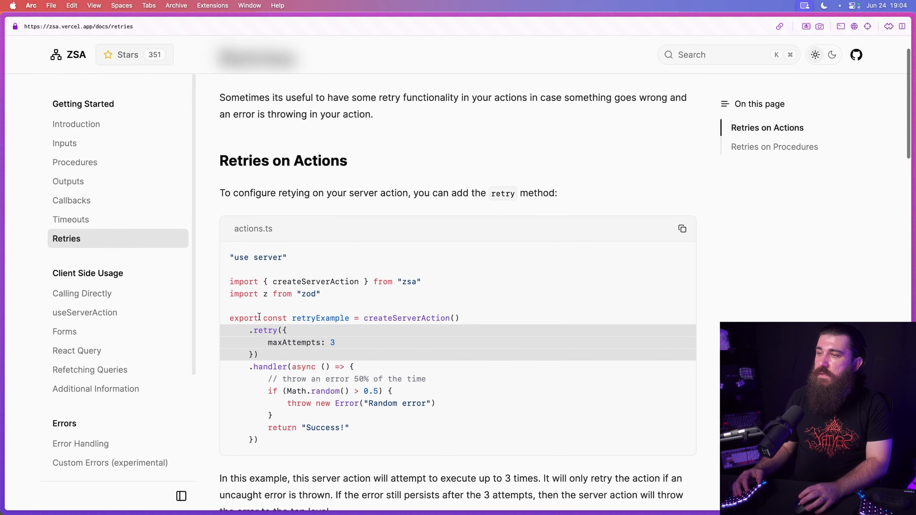
click(70, 219)
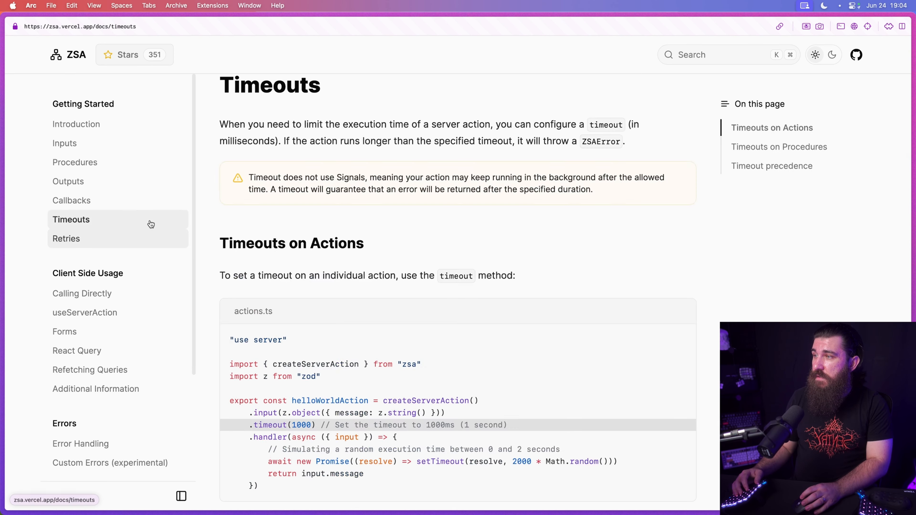
click(66, 238)
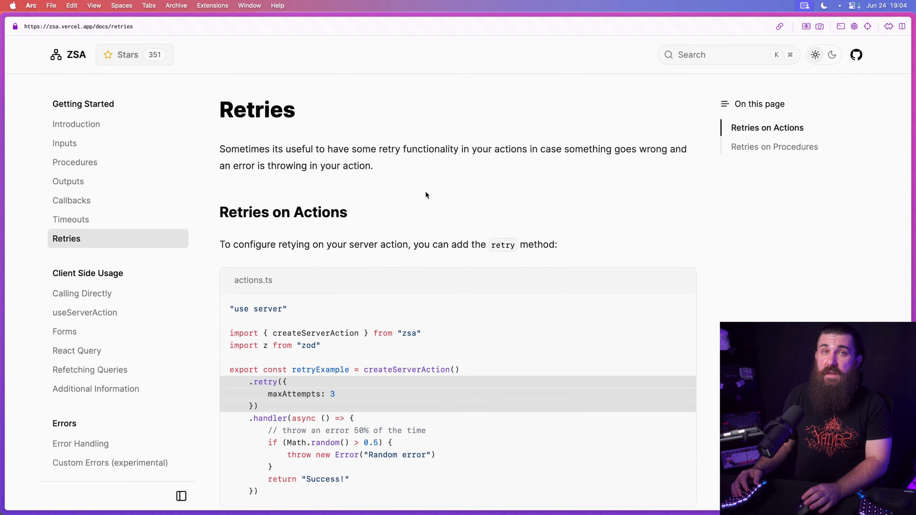
mouse_move(471, 209)
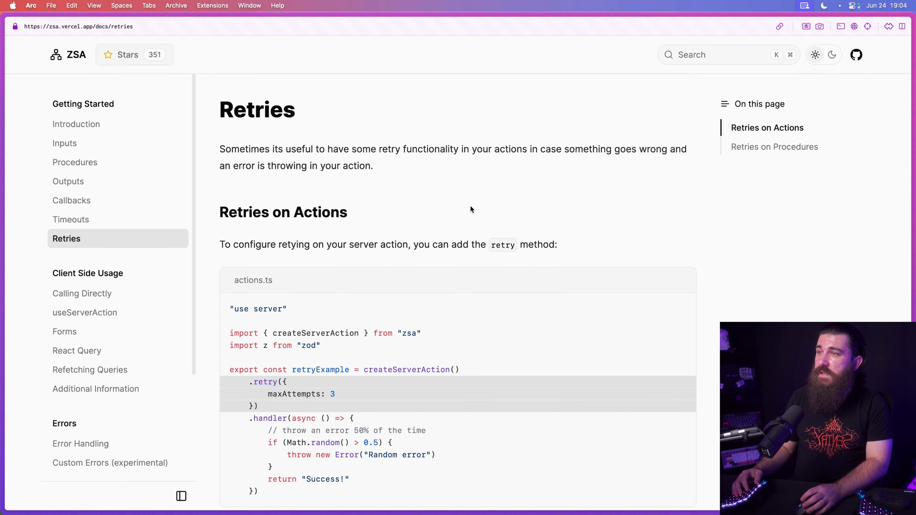